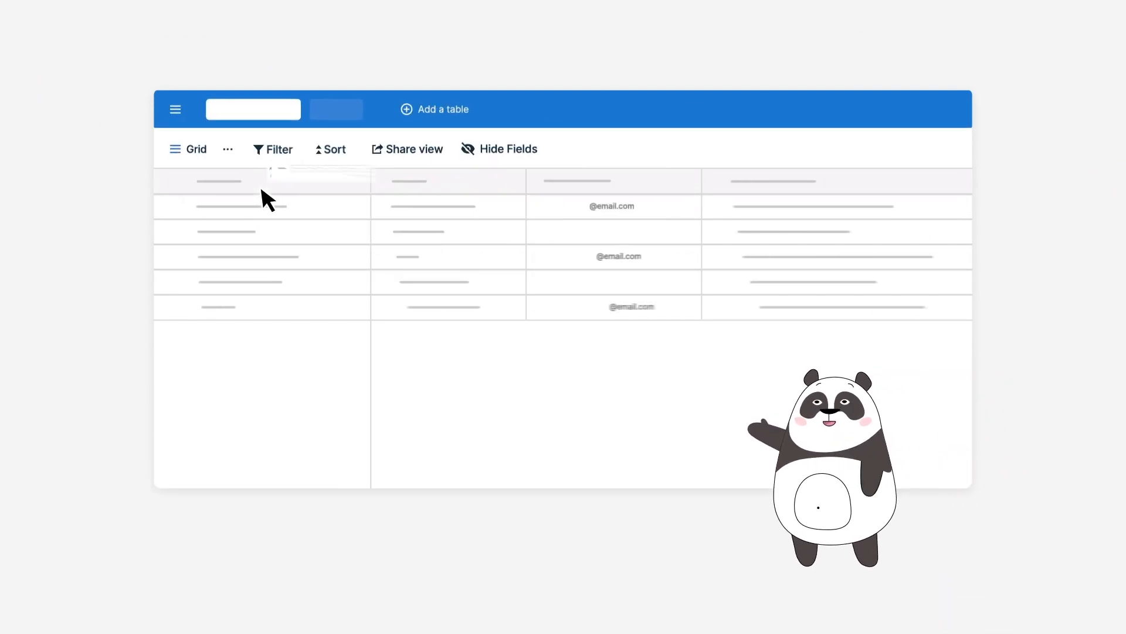
click(329, 149)
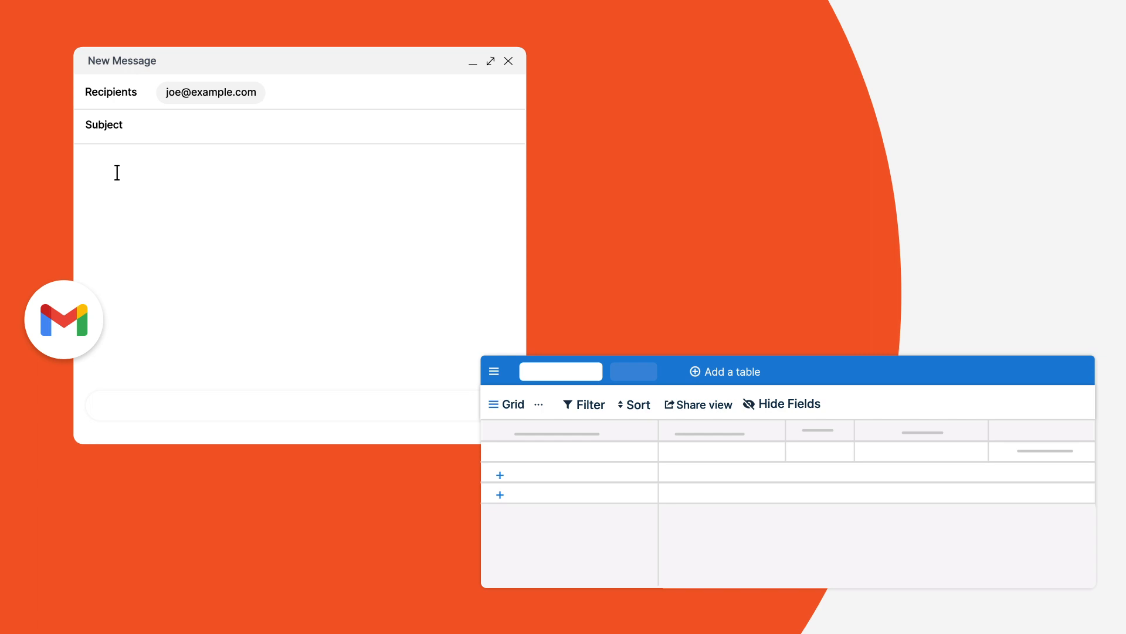
- Insert the /quote snippet for Joe, product x at 90, with training and support selected
text(/quote)
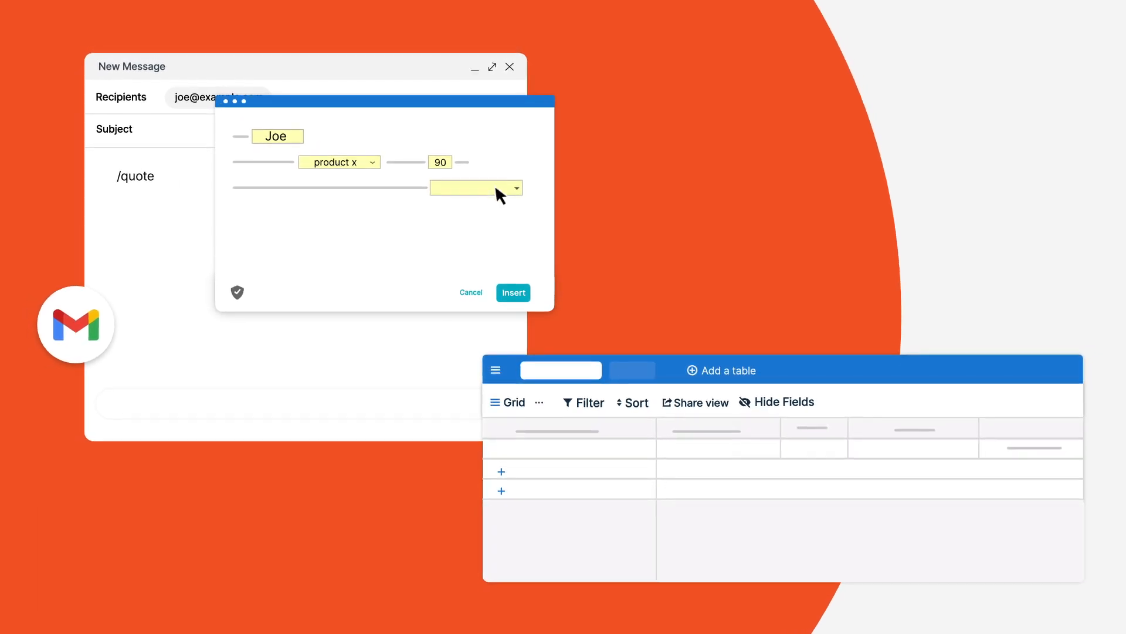
click(471, 273)
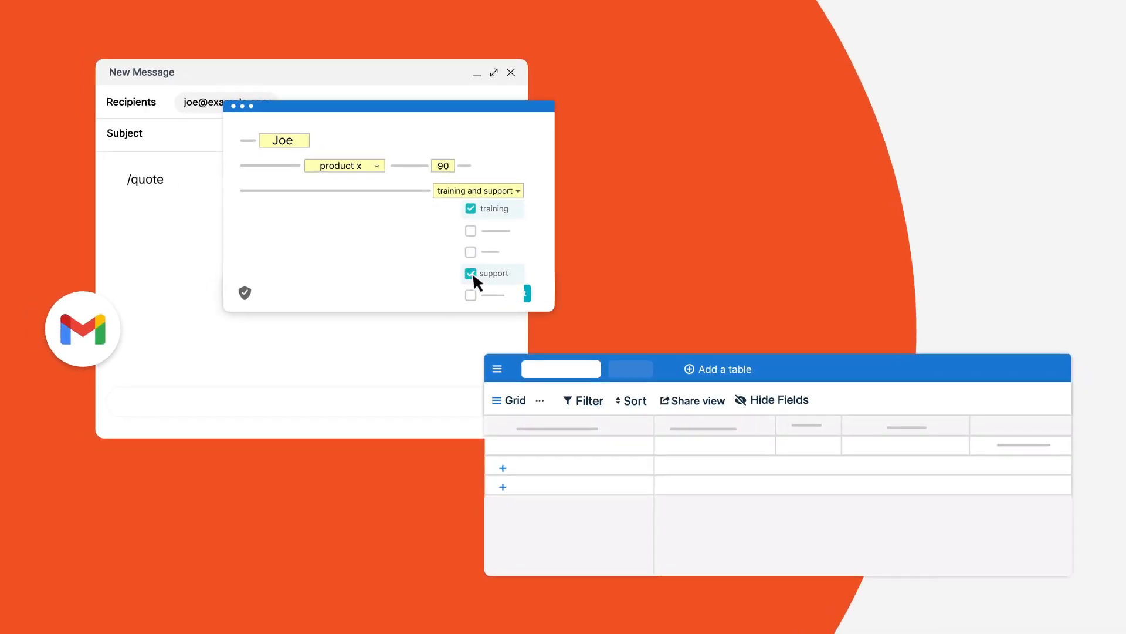